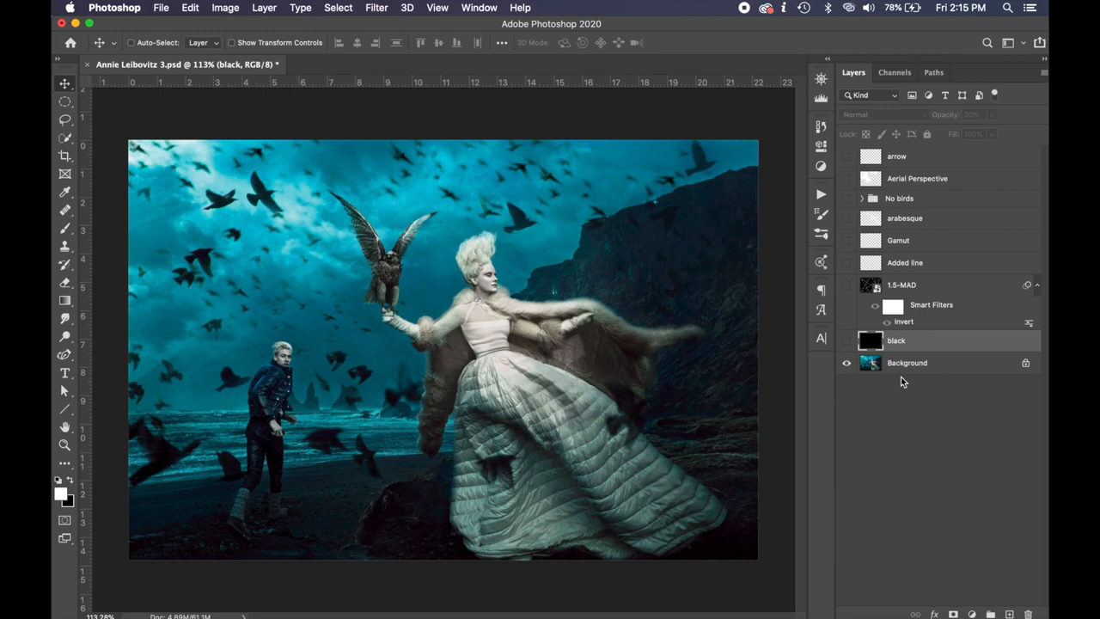
pyautogui.moveTo(905, 370)
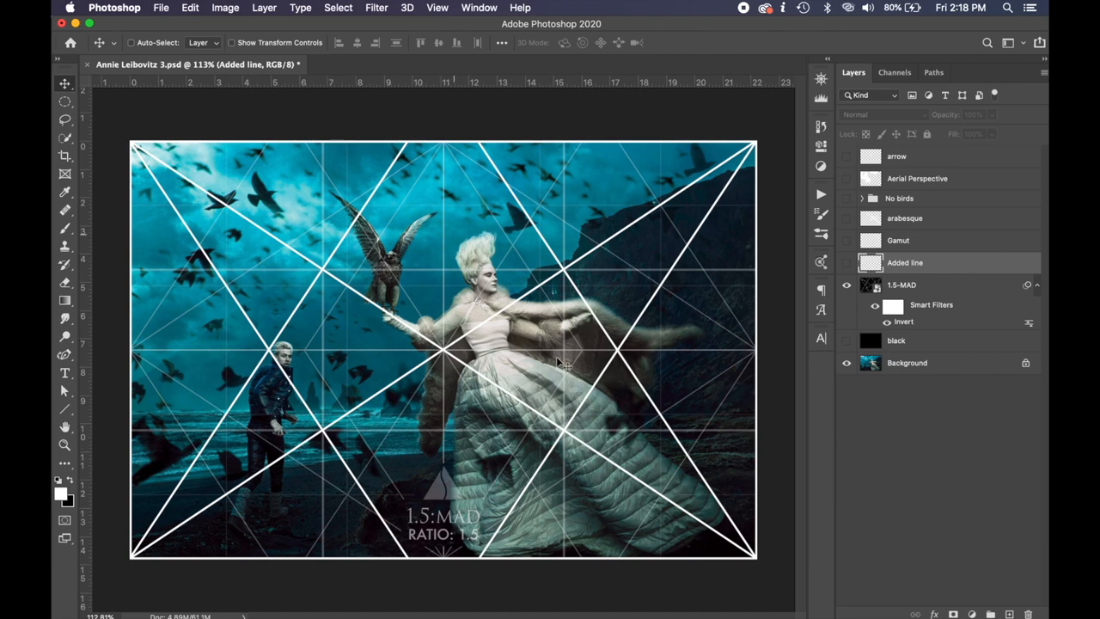
pyautogui.moveTo(692, 408)
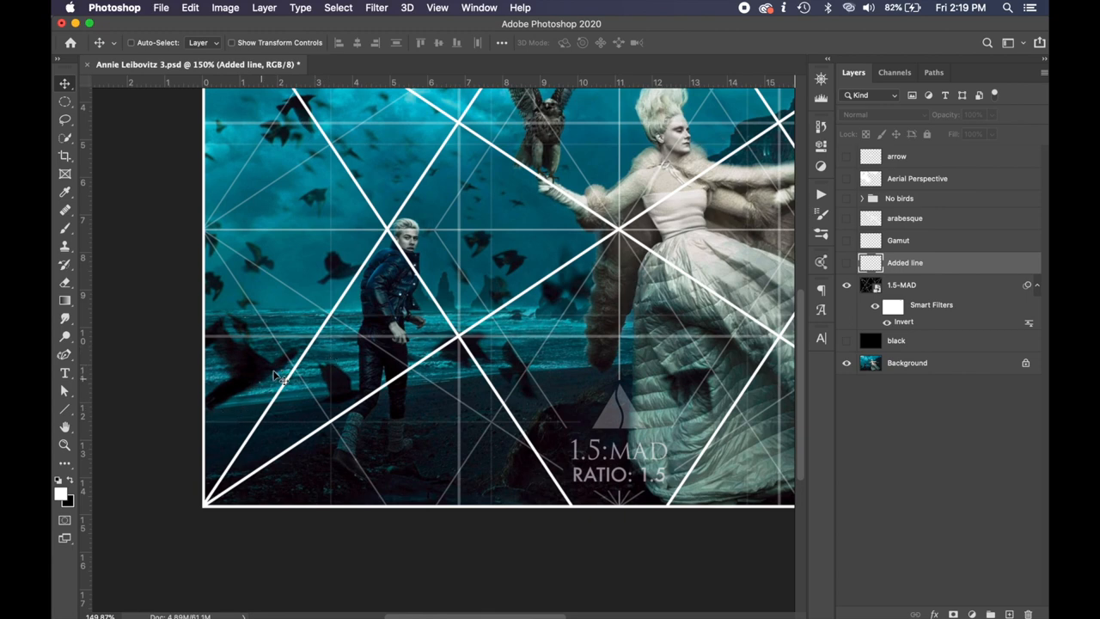
pyautogui.moveTo(314, 356)
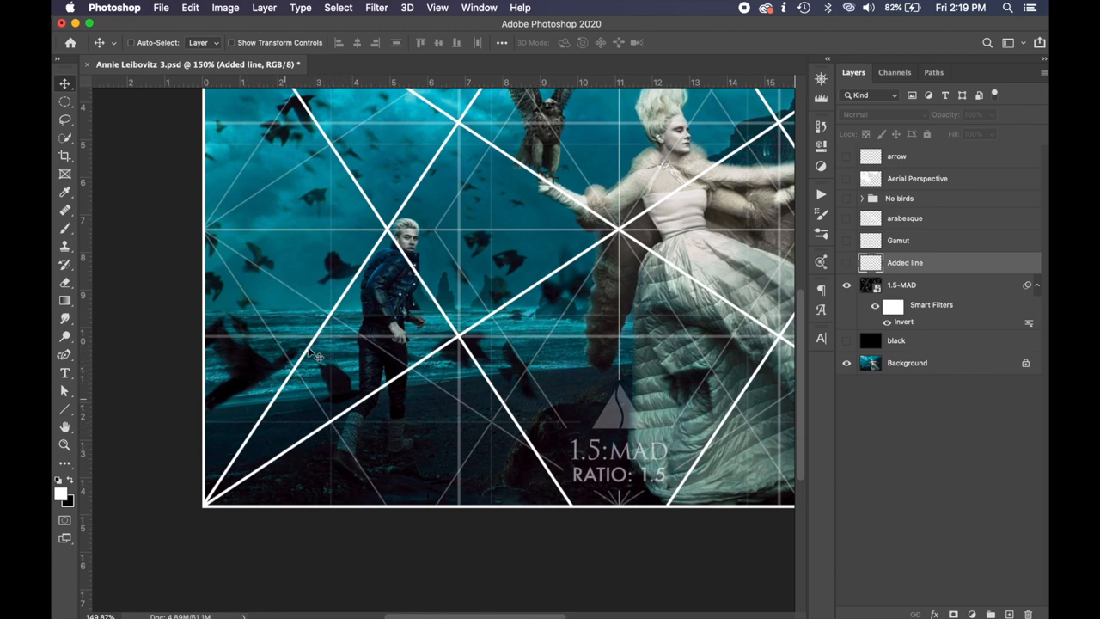
pyautogui.moveTo(548, 412)
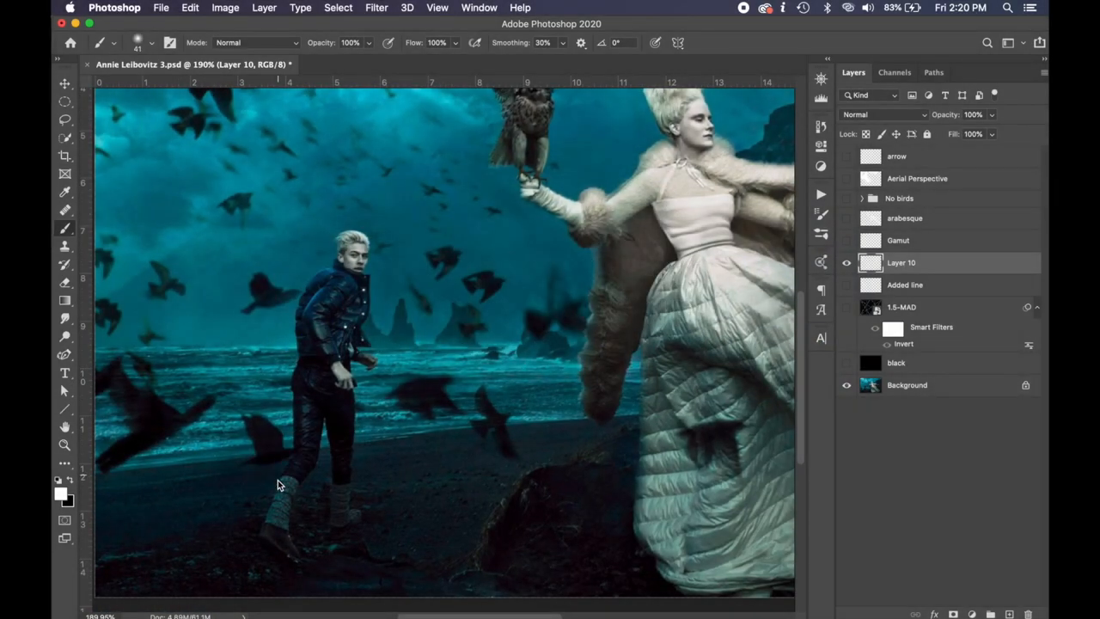
# Paint white outlines on Layer 10 around the man, the bird, and the woman's cape.
pyautogui.moveTo(288, 327); pyautogui.dragTo(275, 507)
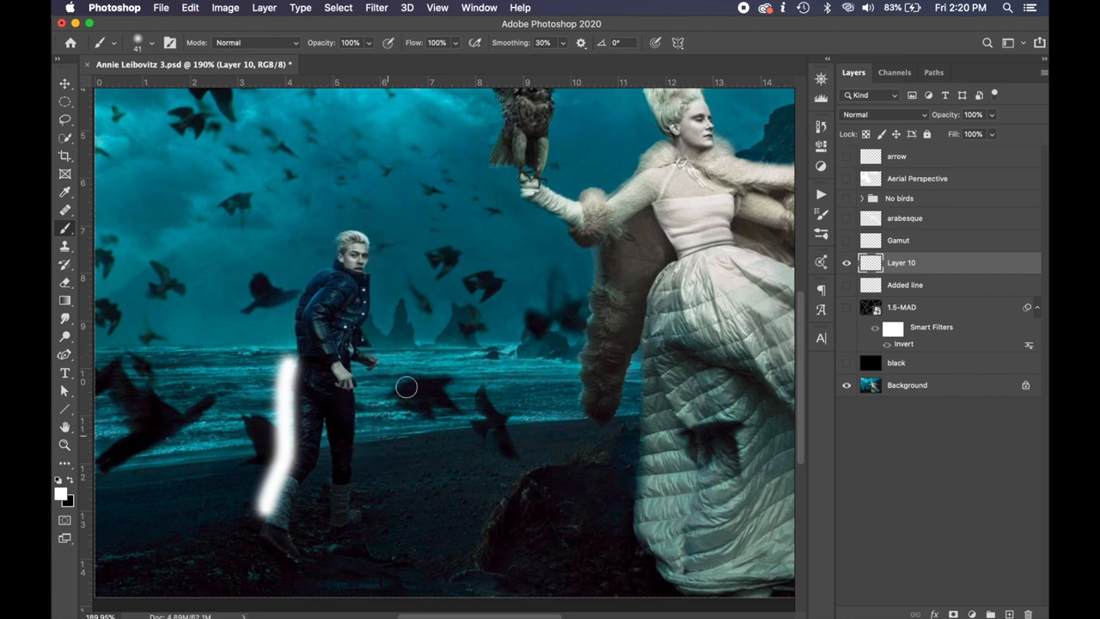
pyautogui.moveTo(374, 321)
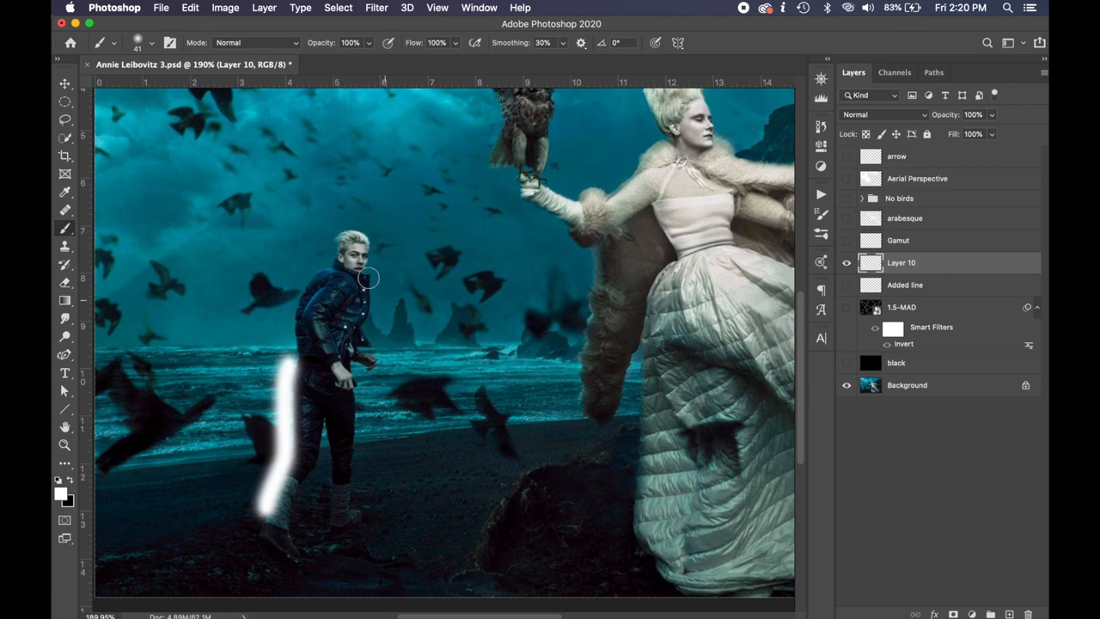
pyautogui.moveTo(335, 393)
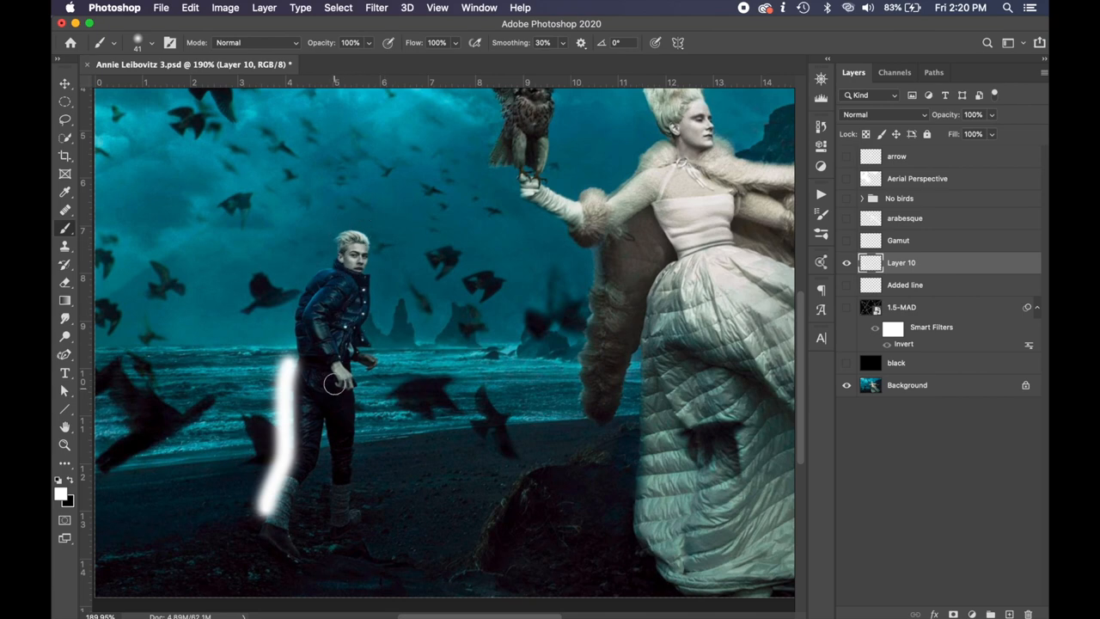
pyautogui.moveTo(636, 329)
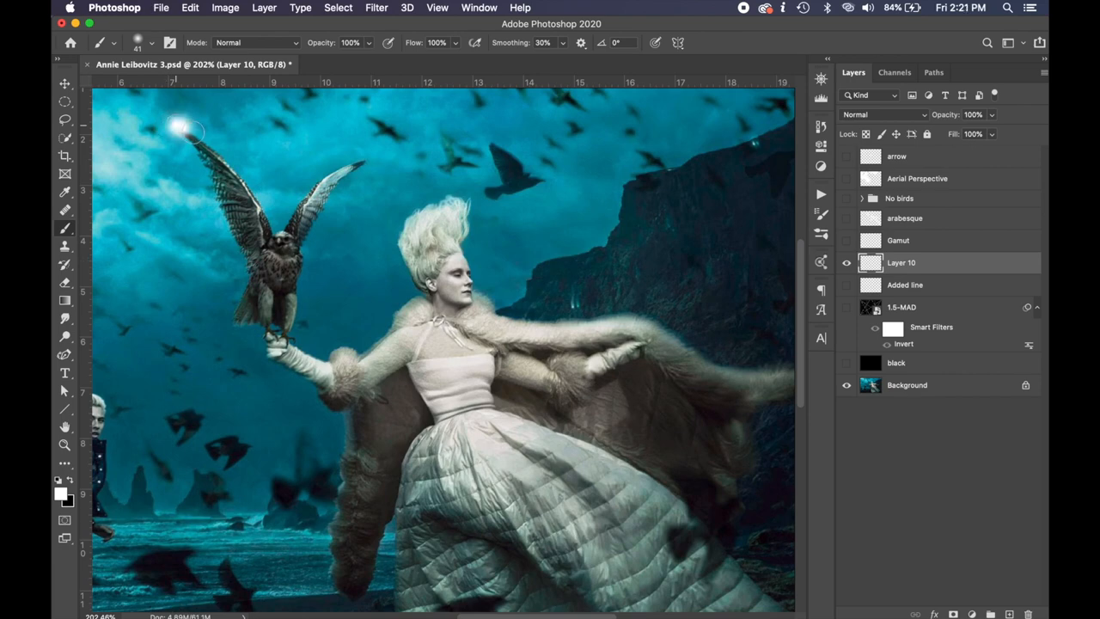
pyautogui.moveTo(185, 129); pyautogui.dragTo(357, 159)
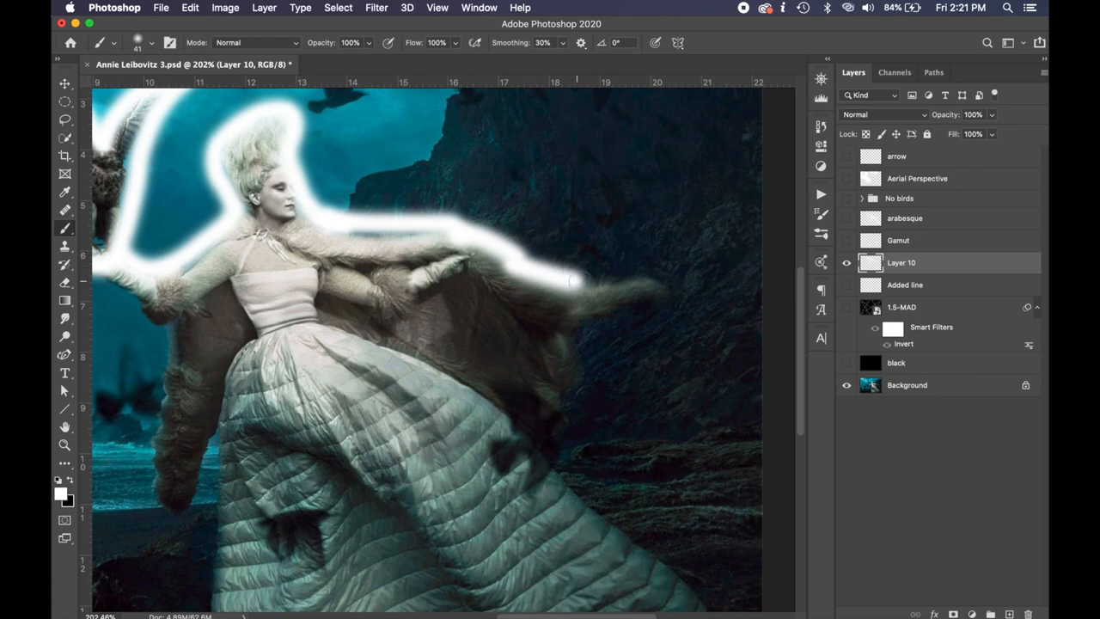
pyautogui.moveTo(584, 279); pyautogui.dragTo(558, 460)
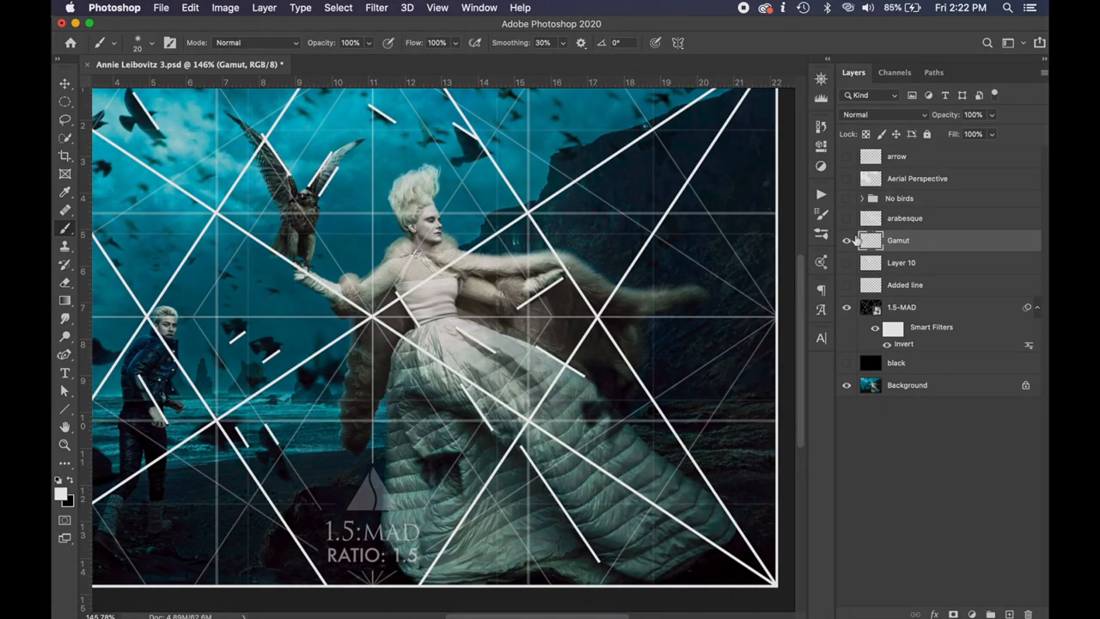
# Toggle the Gamut layer's visibility in the Layers panel.
pyautogui.click(846, 241)
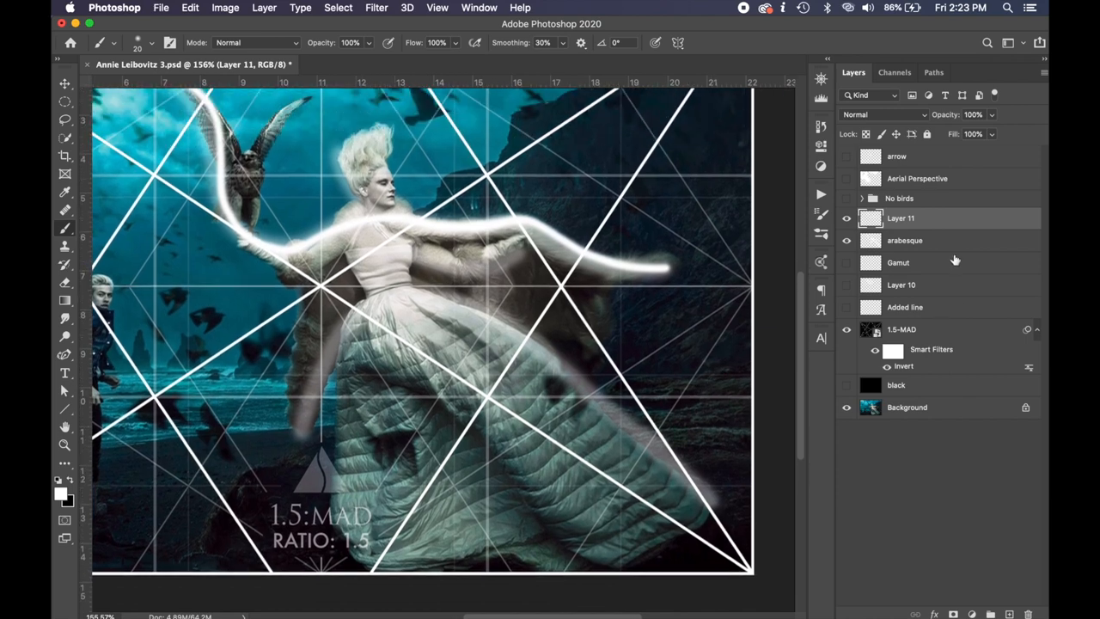
# Select the arabesque overlay layer and lower its opacity.
pyautogui.click(905, 240)
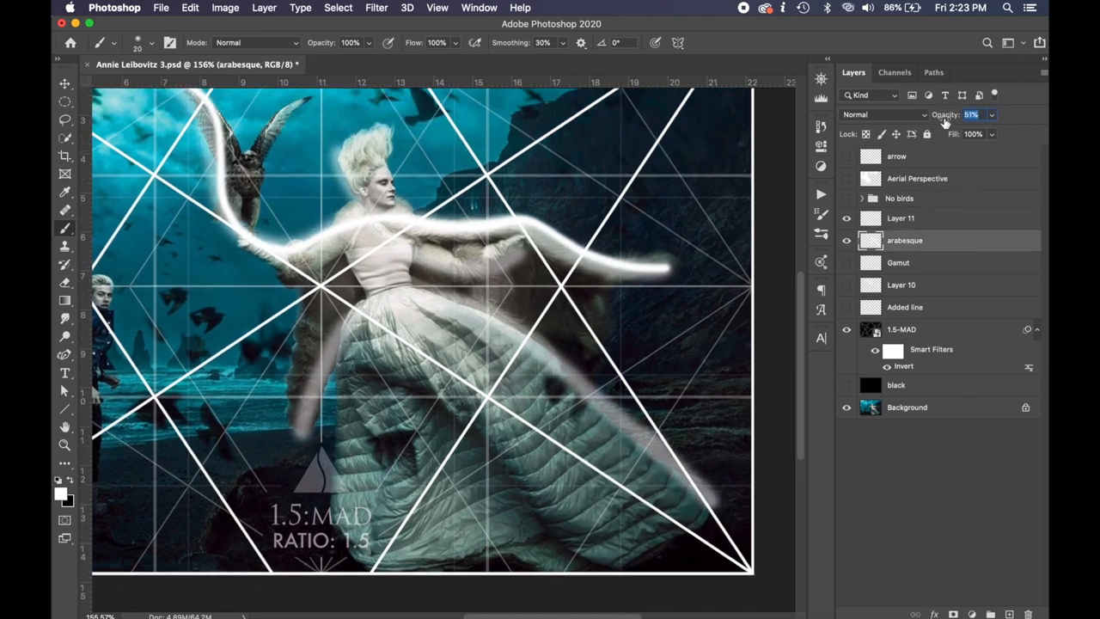
pyautogui.click(904, 218)
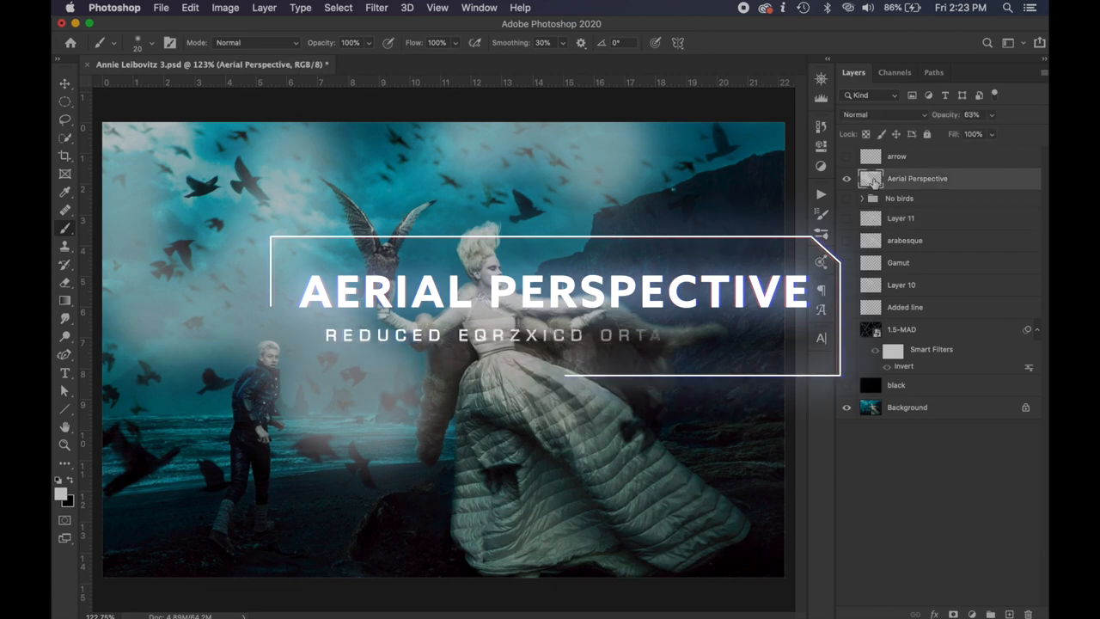
# Select the Aerial Perspective overlay layer and turn its visibility off.
pyautogui.click(845, 178)
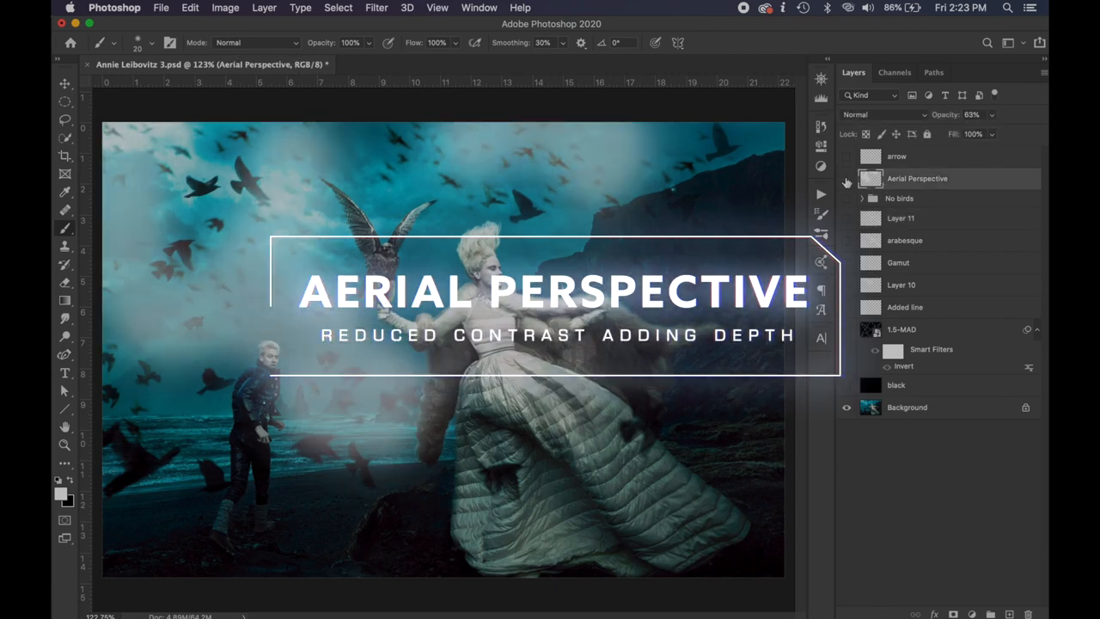
pyautogui.click(846, 179)
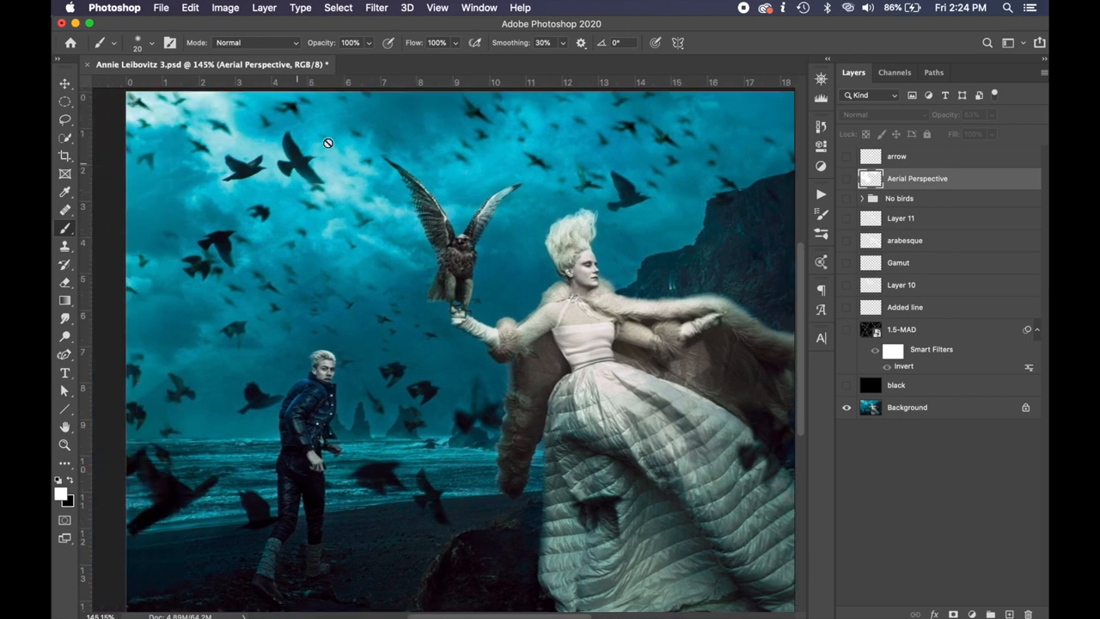
pyautogui.moveTo(225, 177)
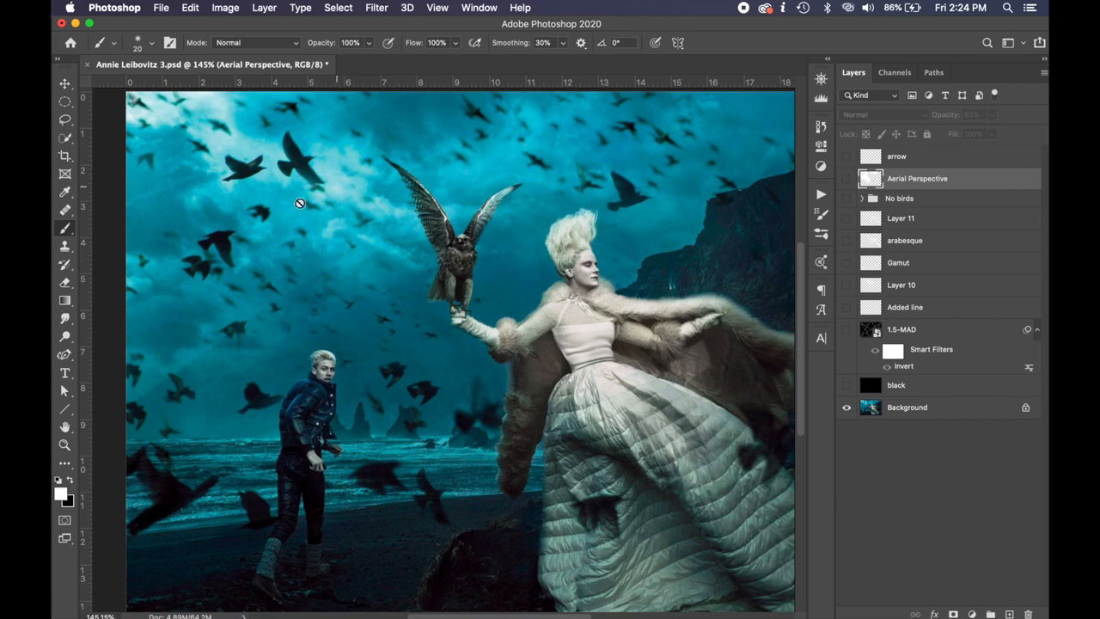
pyautogui.moveTo(318, 211)
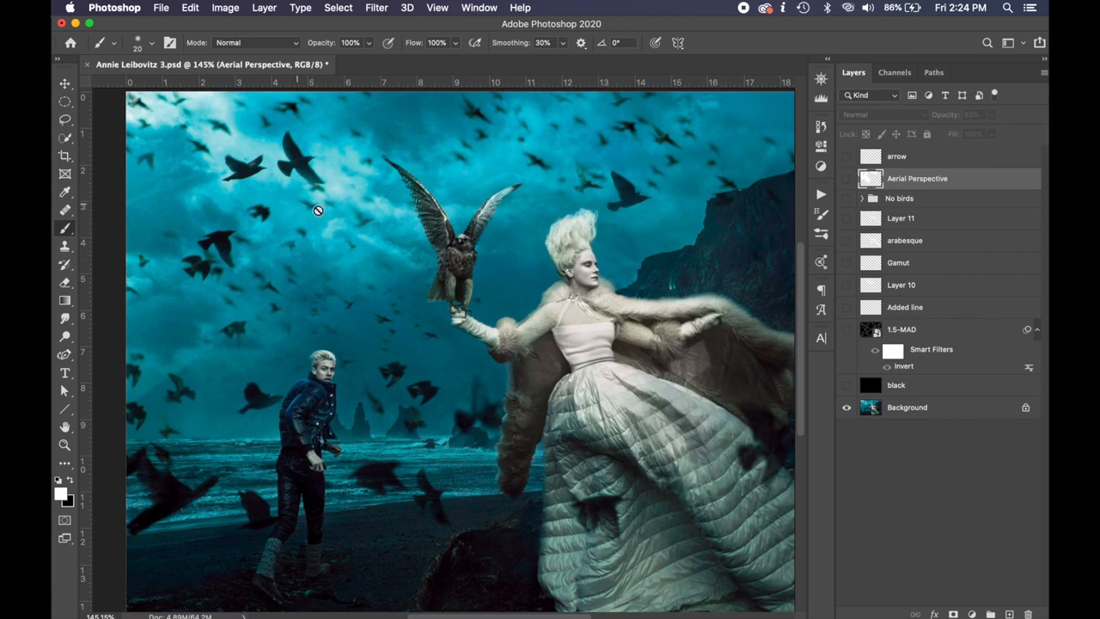